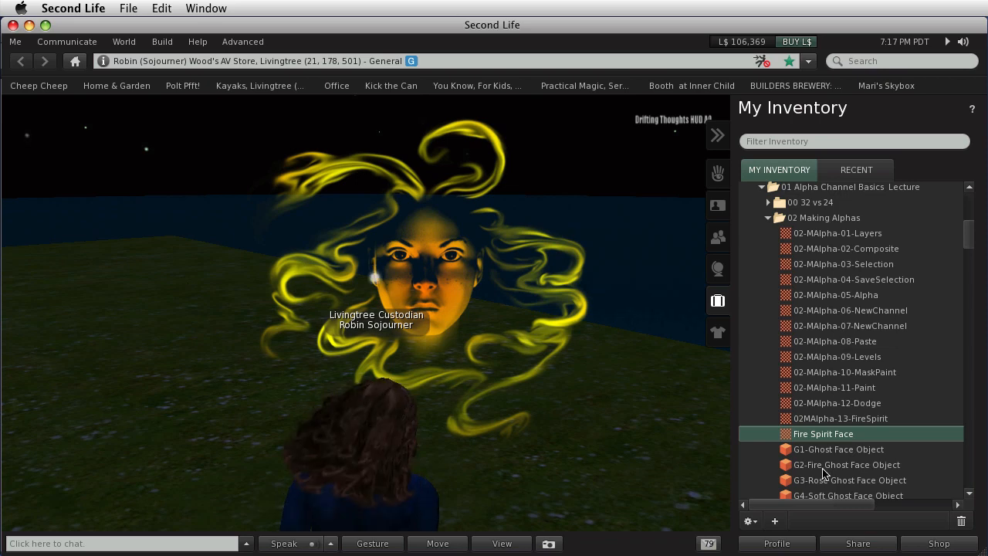
- Save the Fire Spirit Face texture from inventory to the Desktop as Fire Spirit Face.tga
{"action": "right_click", "coordinate": [460, 301]}
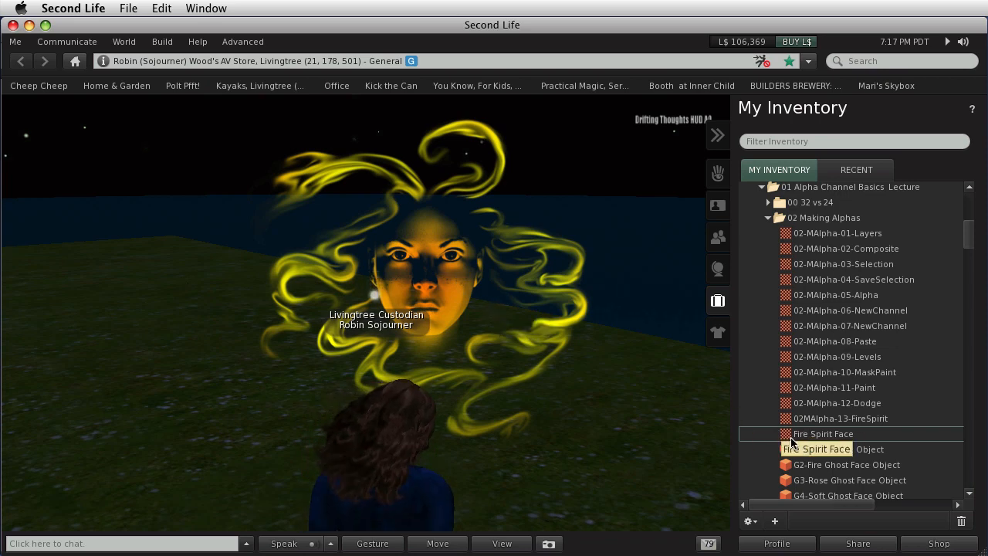
{"action": "double_click", "coordinate": [823, 432]}
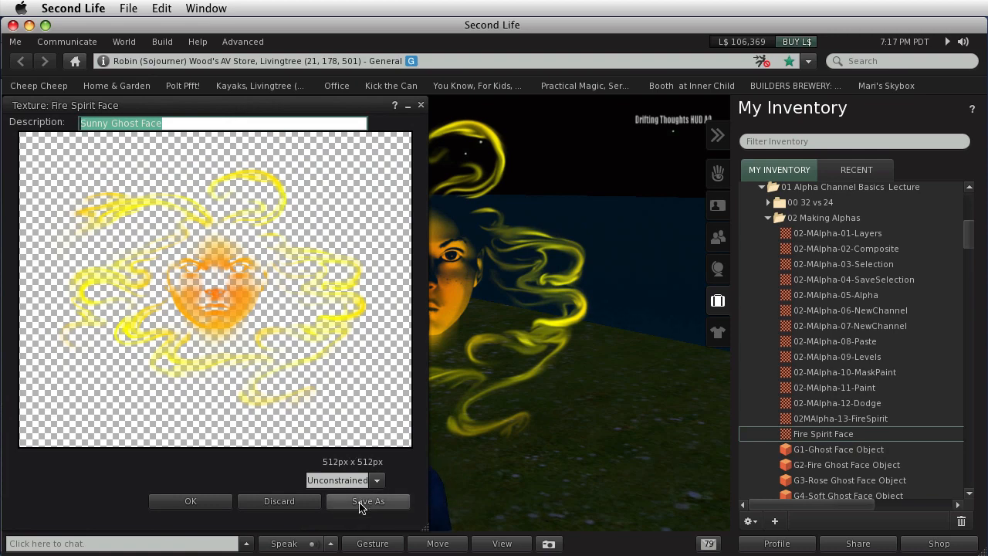
{"action": "left_click", "coordinate": [367, 500]}
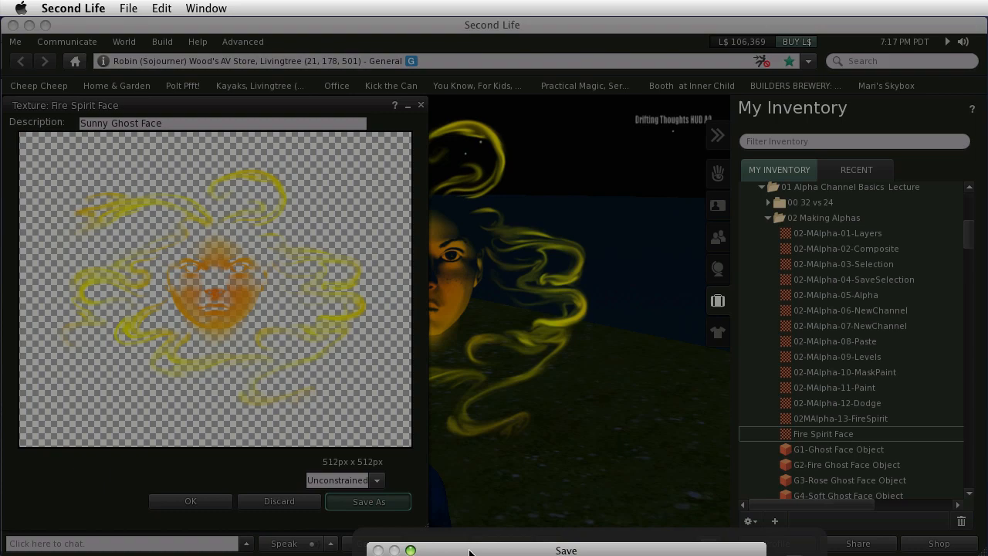
{"action": "left_click", "coordinate": [368, 500]}
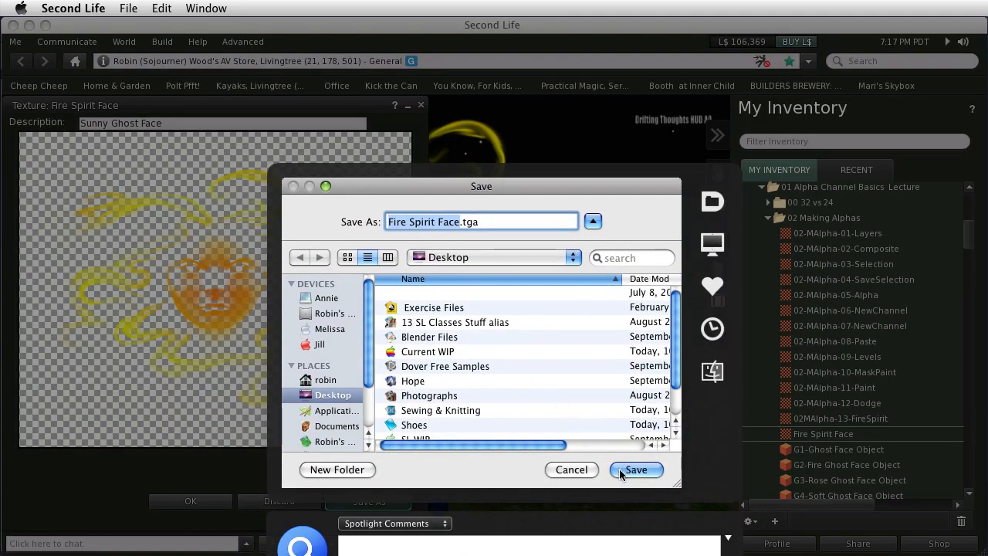
{"action": "mouse_move", "coordinate": [563, 380]}
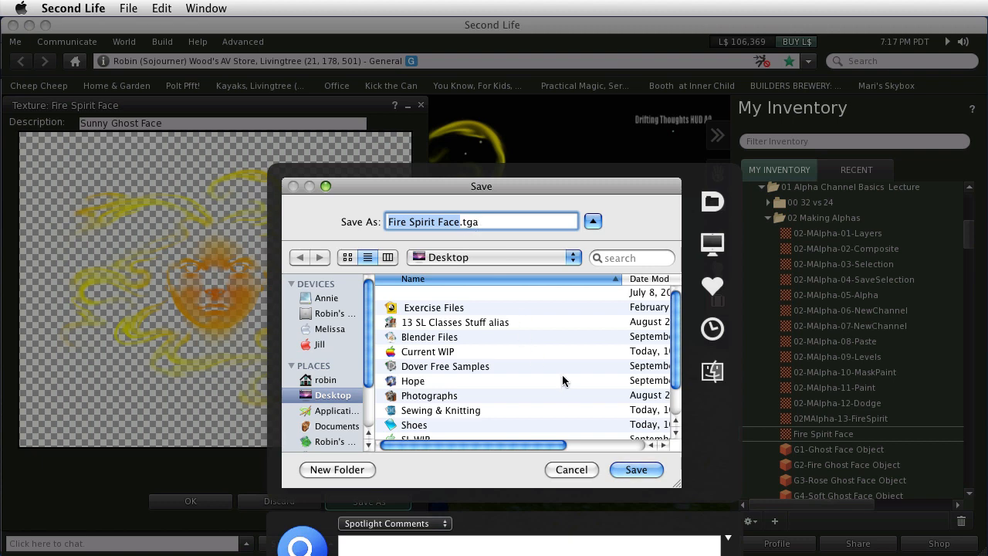
{"action": "left_click", "coordinate": [636, 469]}
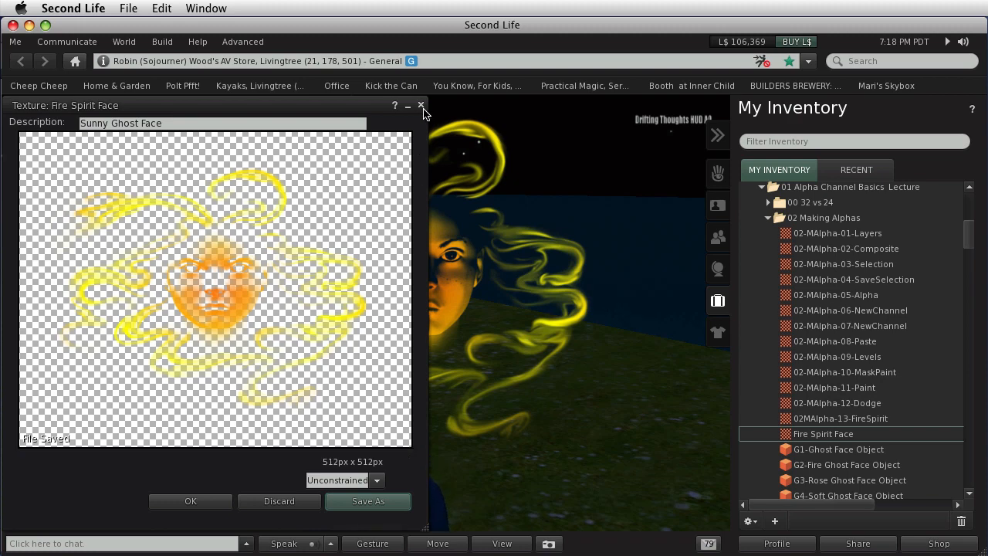
{"action": "left_click", "coordinate": [419, 105]}
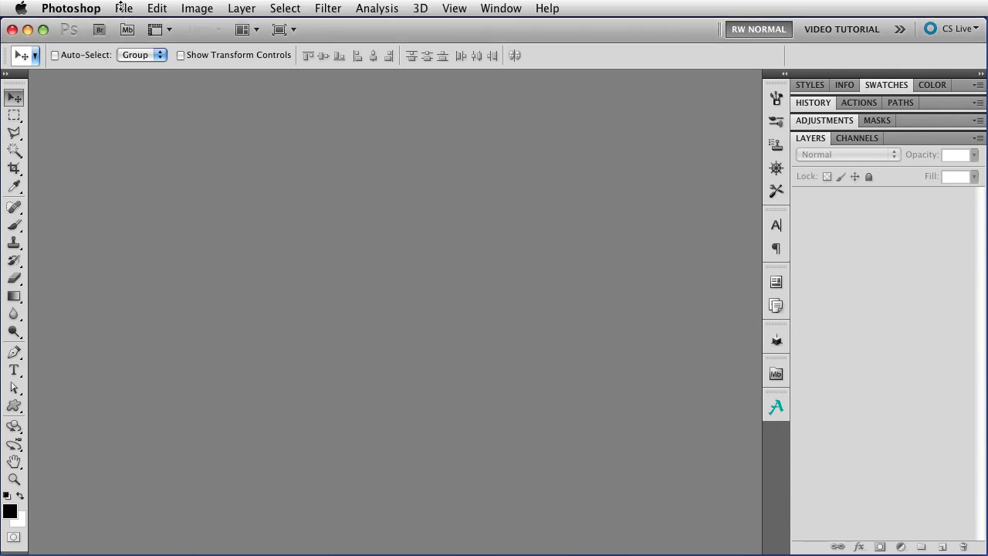
- Open Fire Spirit Face.tga from the Desktop as a 512×512 RGB document
{"action": "left_click", "coordinate": [123, 10]}
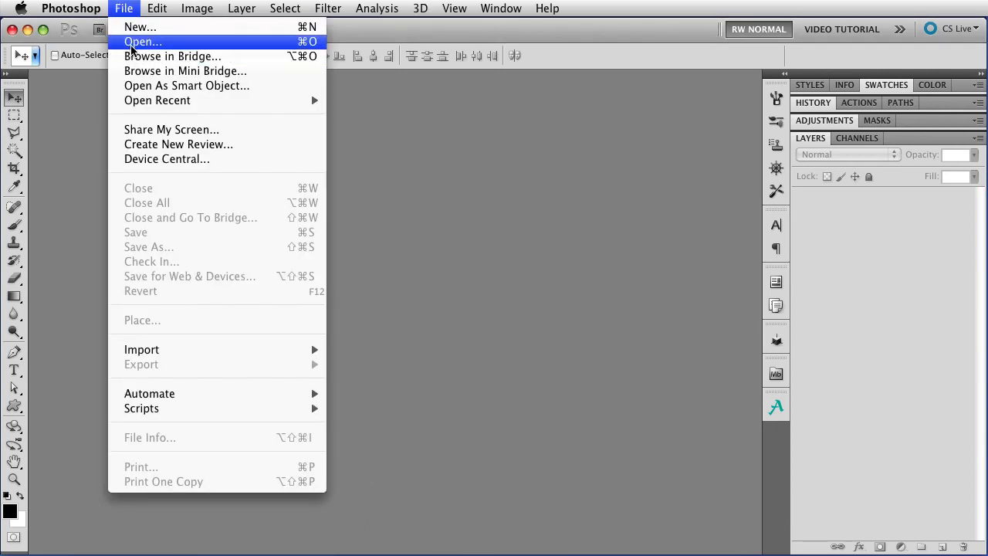
{"action": "left_click", "coordinate": [142, 41]}
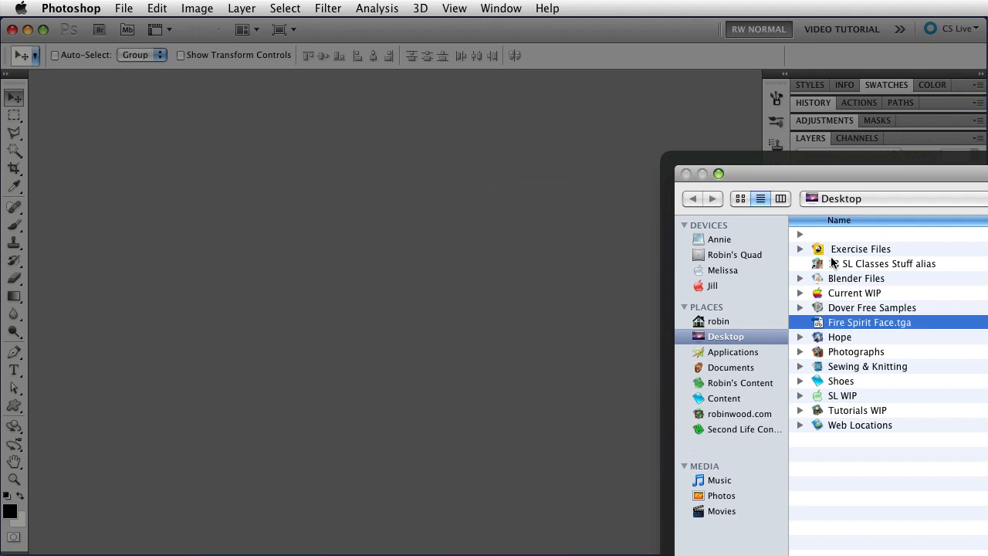
{"action": "double_click", "coordinate": [869, 323]}
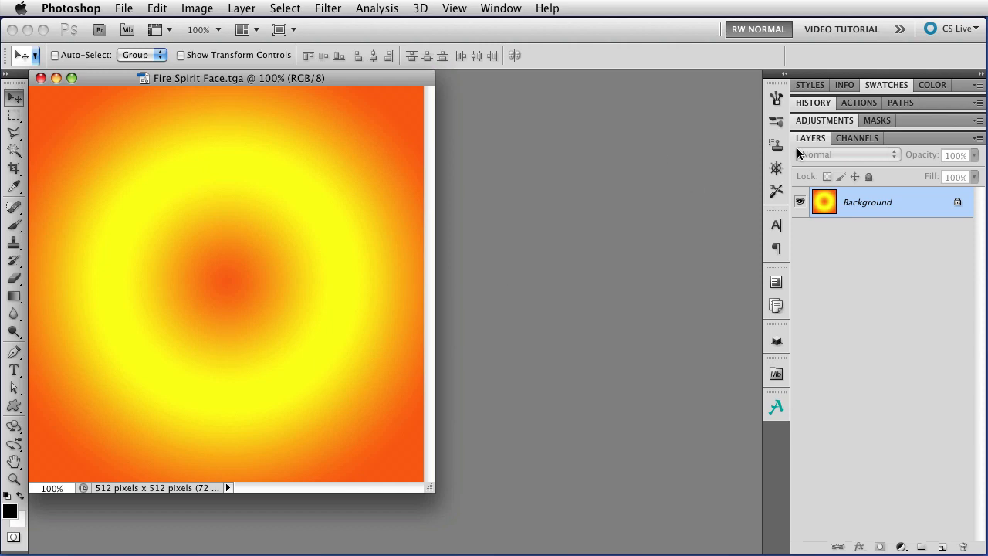
{"action": "mouse_move", "coordinate": [873, 148]}
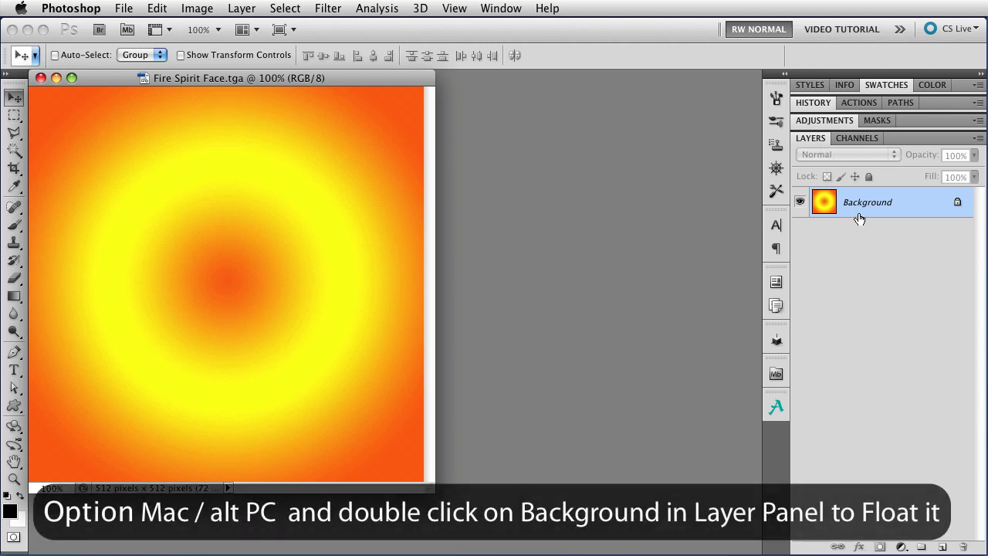
{"action": "mouse_move", "coordinate": [863, 216]}
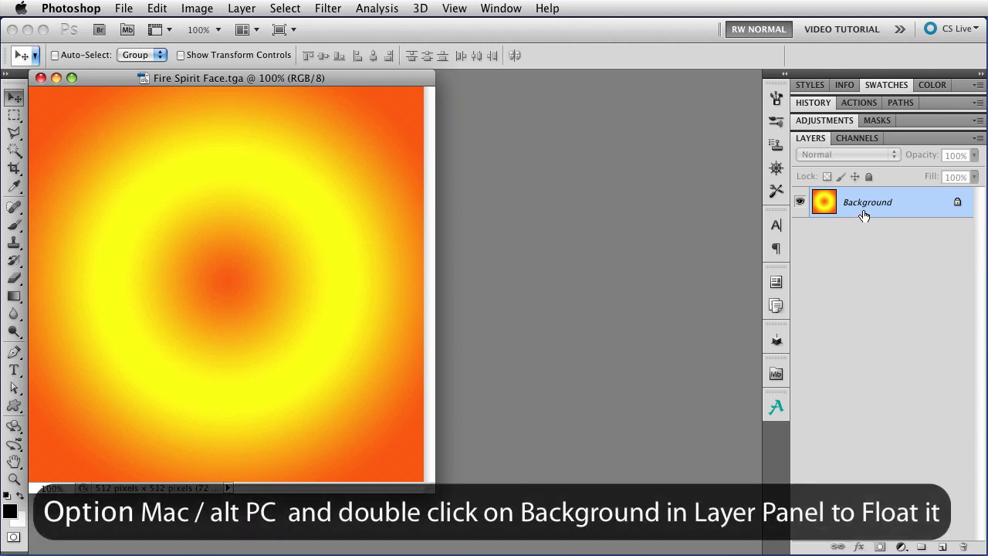
- Convert the locked Background into the floating layer Layer 0
{"action": "double_click", "coordinate": [868, 201]}
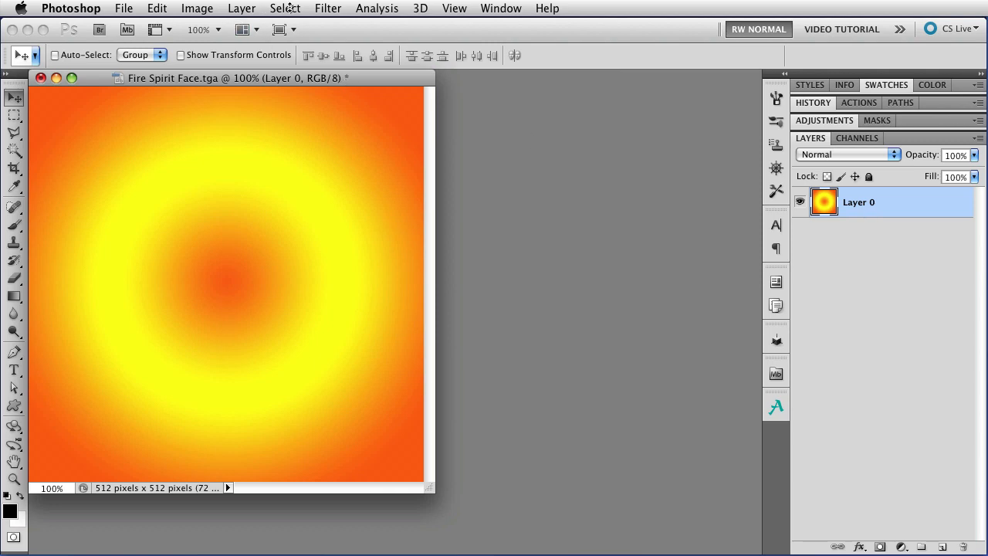
- Load the Alpha 1 channel, inverted, as a selection over the background
{"action": "left_click", "coordinate": [284, 9]}
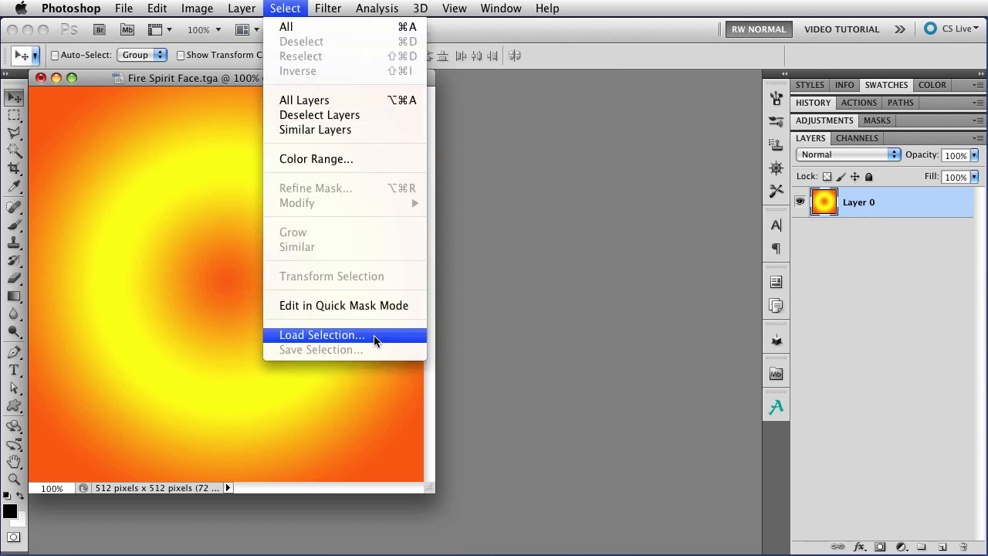
{"action": "left_click", "coordinate": [321, 333]}
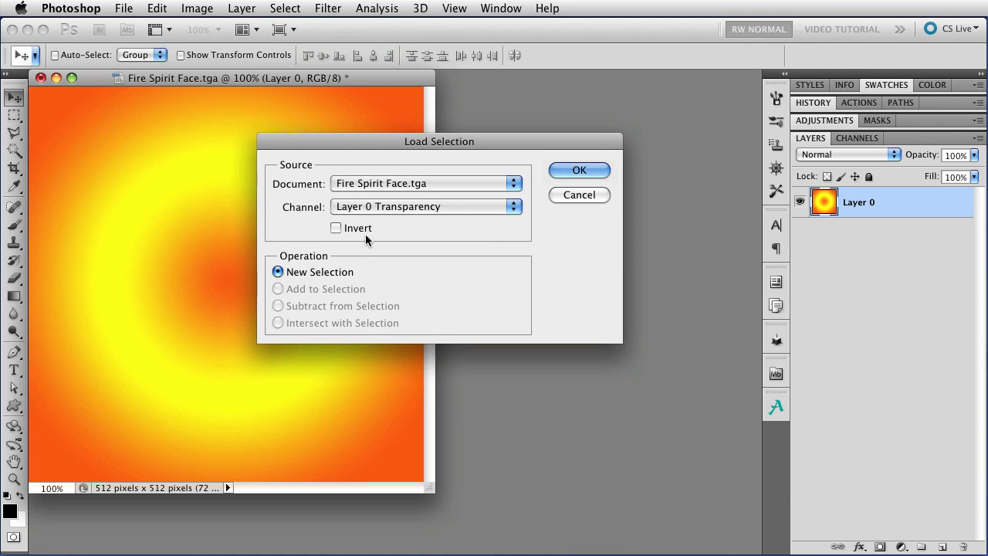
{"action": "left_click", "coordinate": [426, 207]}
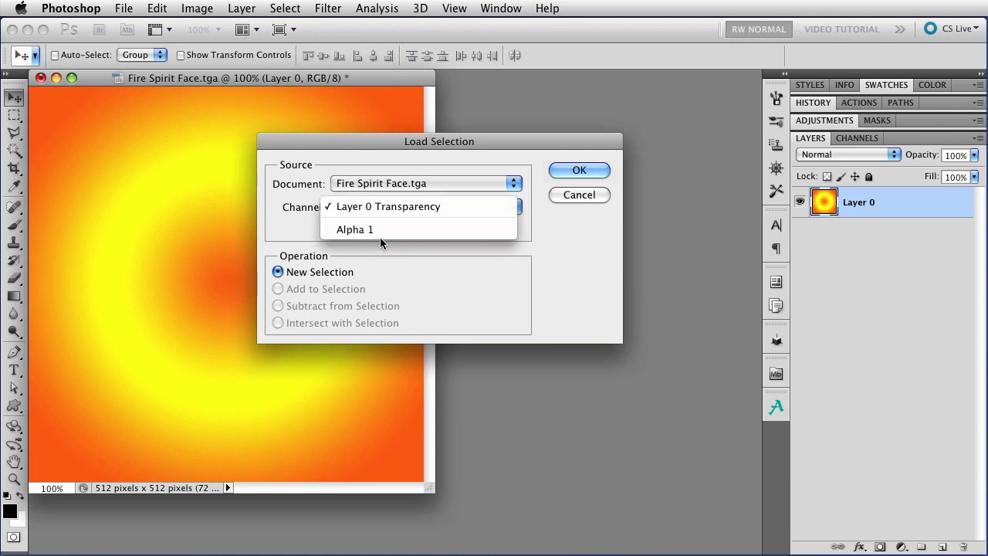
{"action": "left_click", "coordinate": [355, 229]}
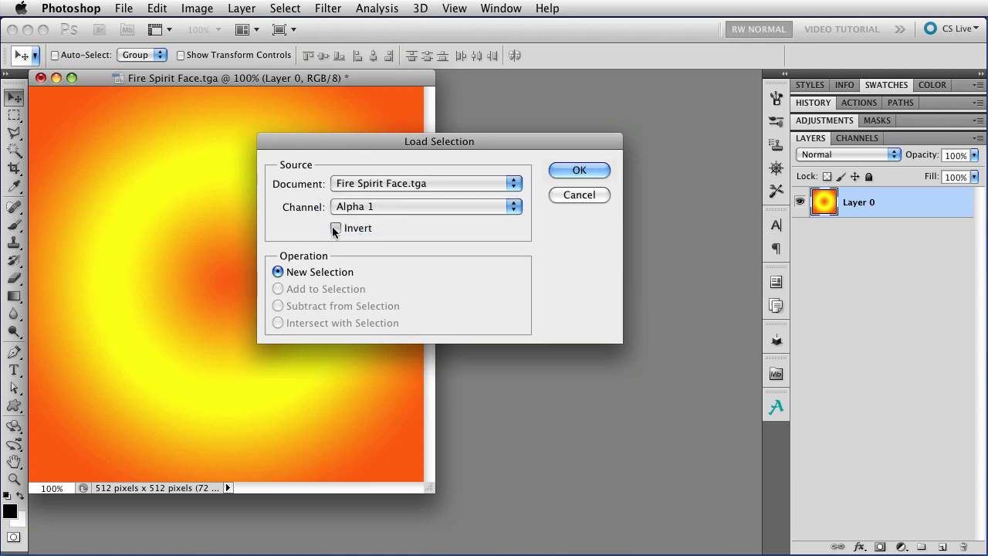
{"action": "left_click", "coordinate": [337, 228]}
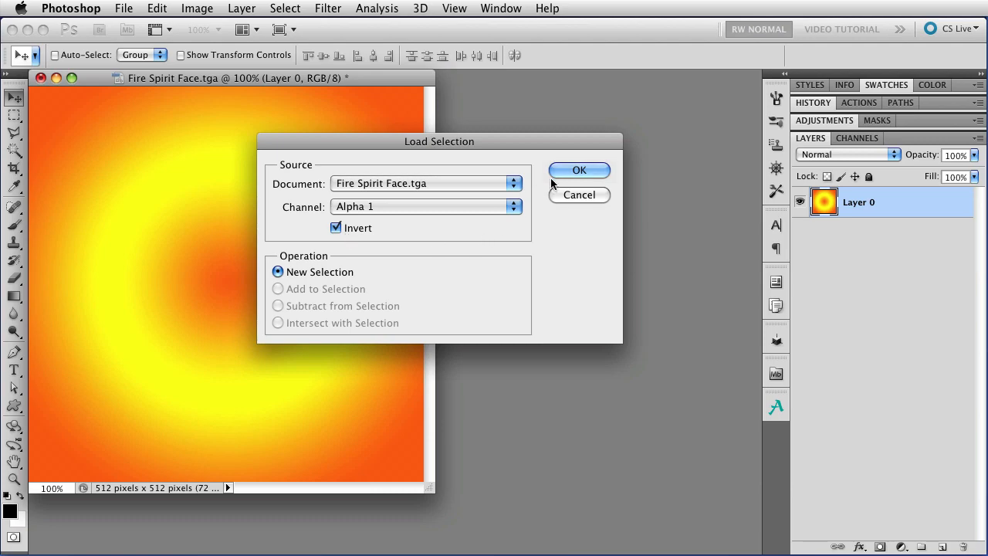
{"action": "left_click", "coordinate": [579, 170]}
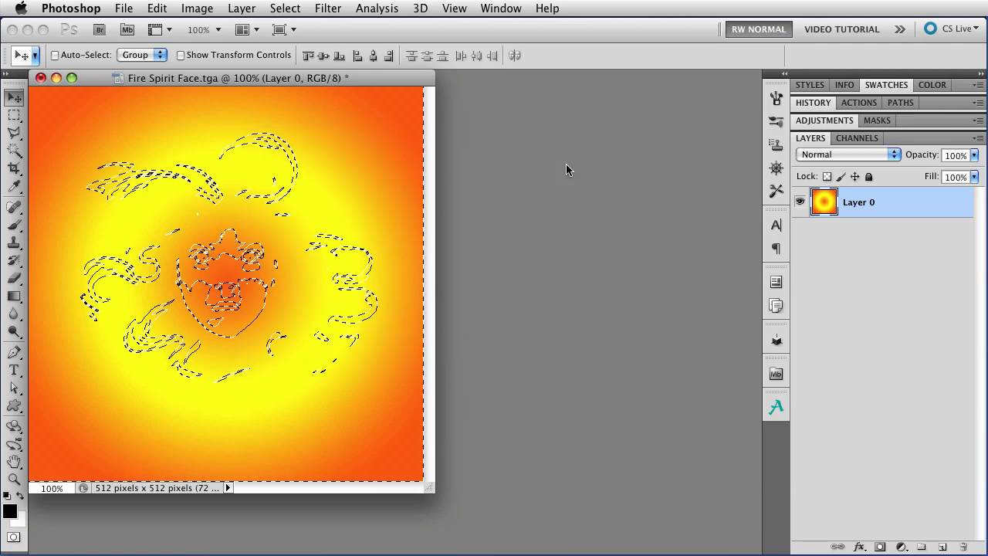
- Delete the selected background to transparency and drop the selection
{"action": "key", "text": "Delete"}
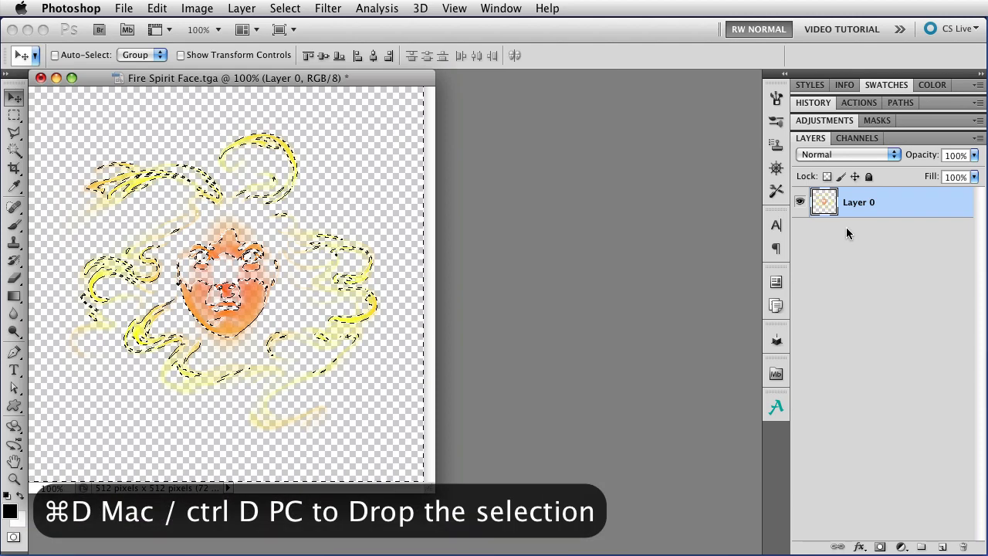
{"action": "key", "text": "cmd+d"}
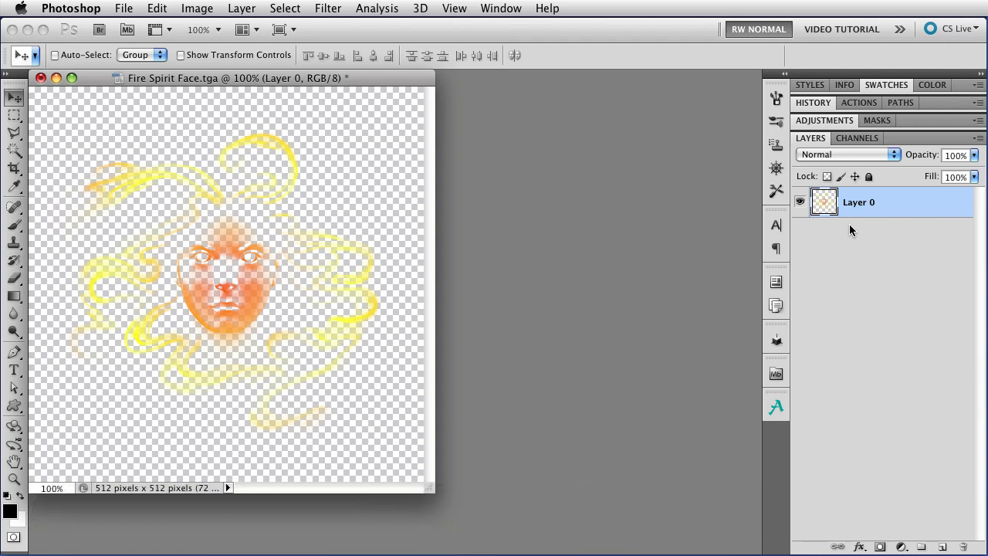
{"action": "mouse_move", "coordinate": [925, 451]}
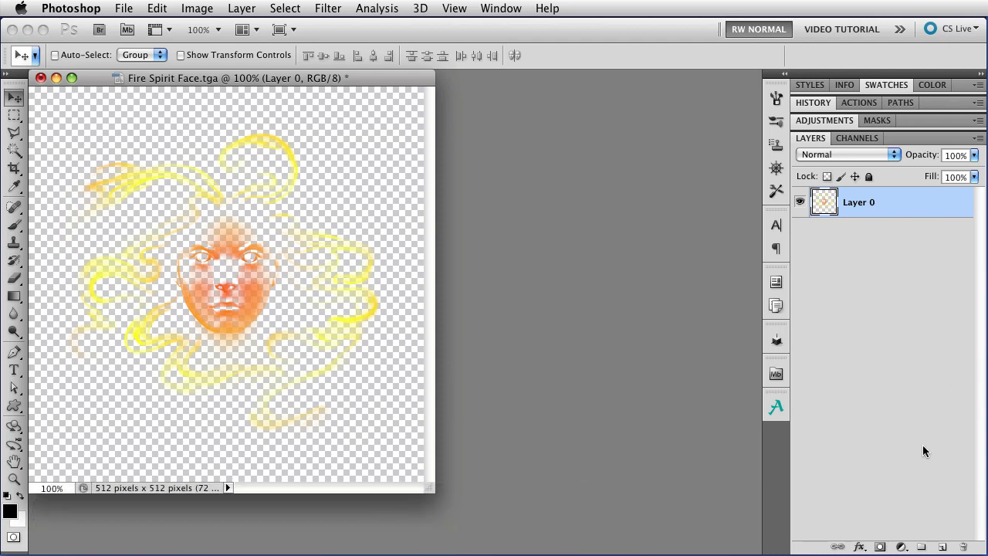